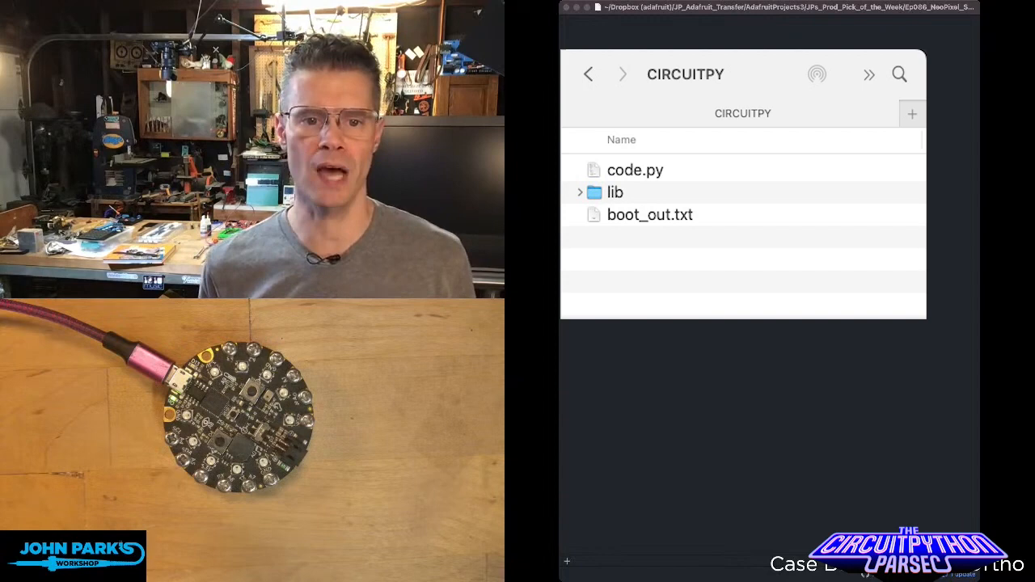
Open boot_out.txt from CIRCUITPY to view CircuitPython 7.3.3 and the circuitplayground_express board ID
click(649, 215)
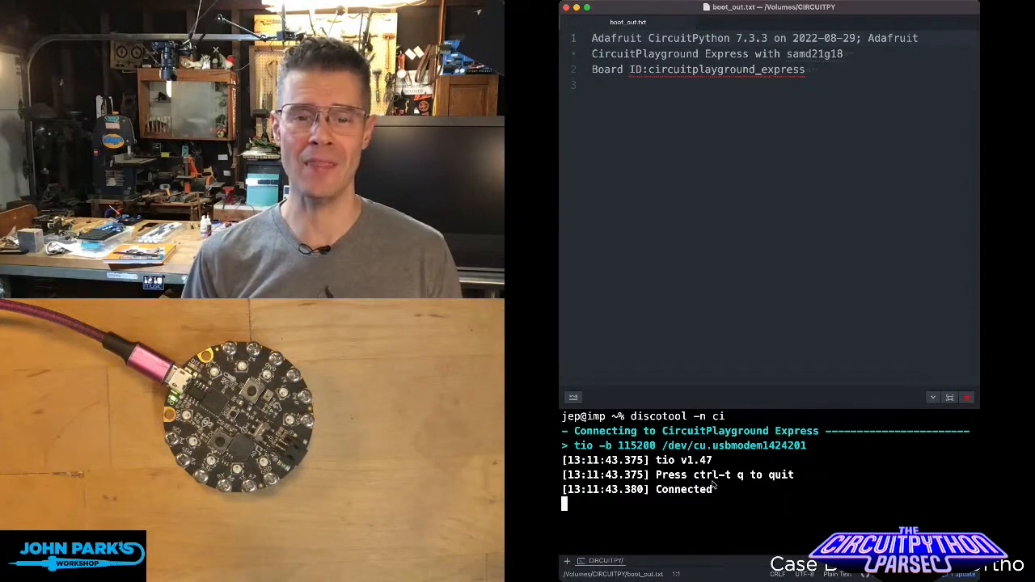
mouse_move(630, 362)
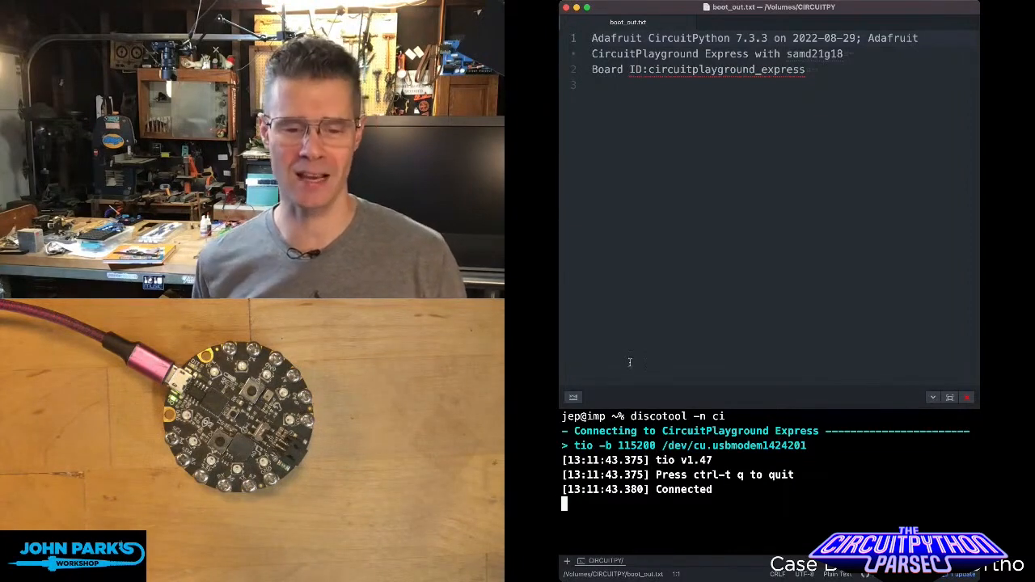